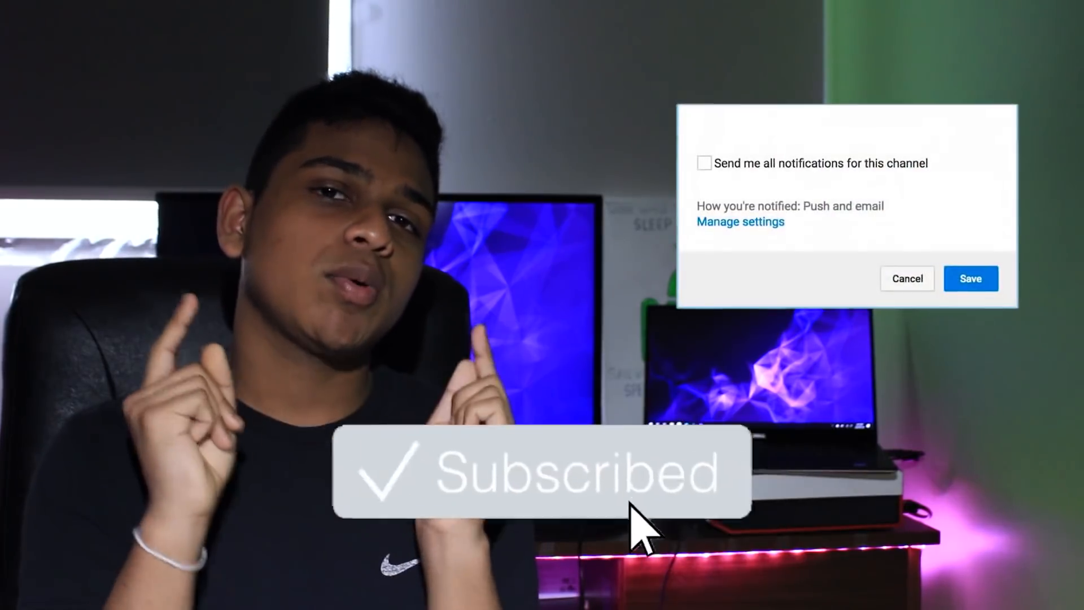
Enable 'Send me all notifications for this channel' in the subscribe overlay.
left_click(705, 163)
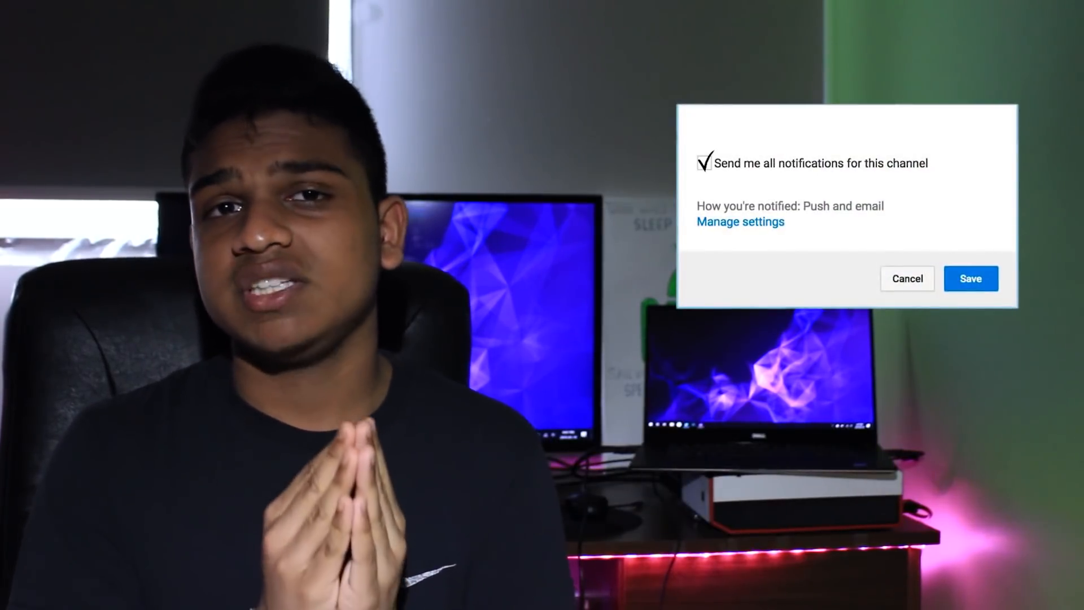